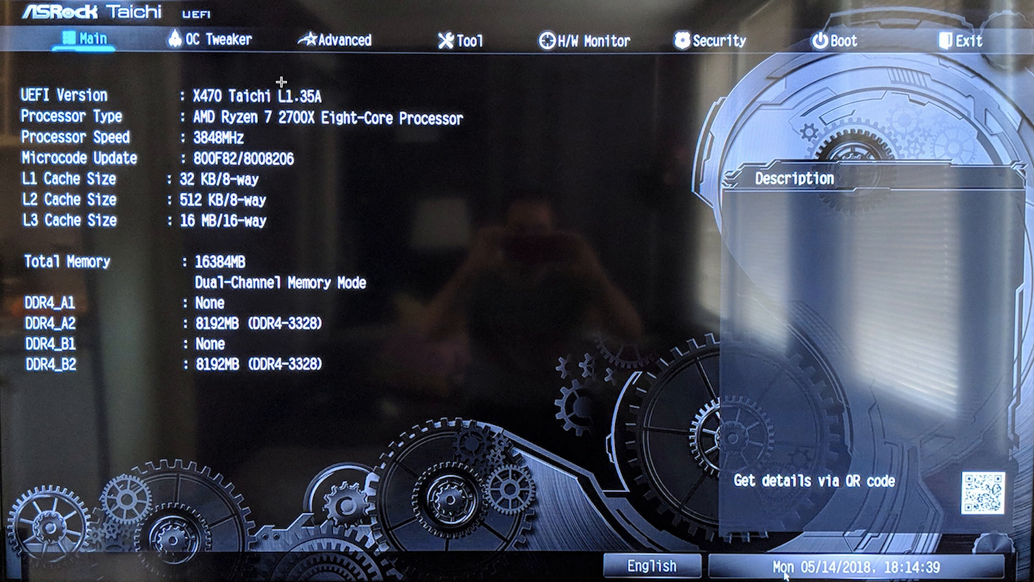
mouse_move(330, 343)
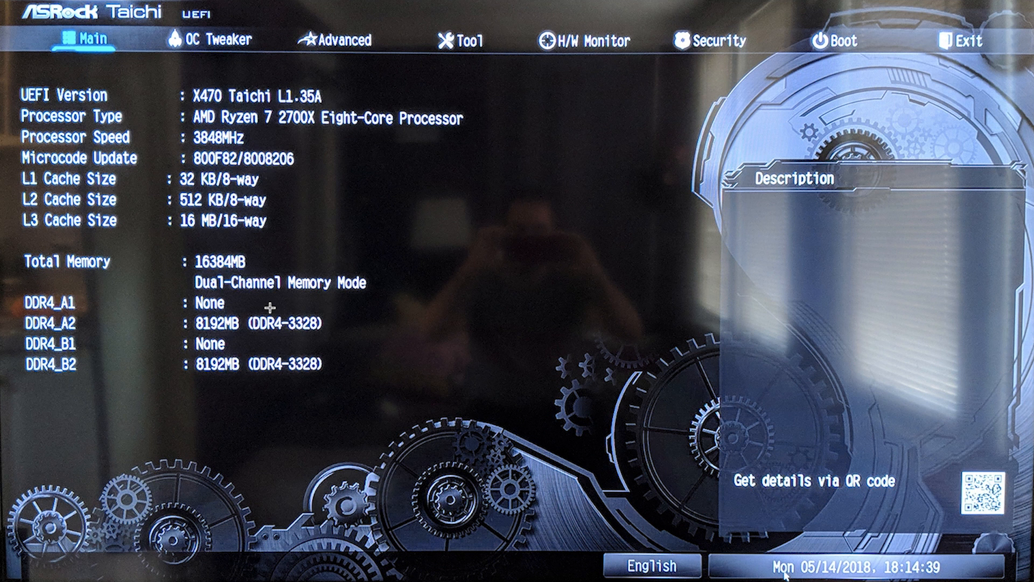
Switch from the Main summary to the OC Tweaker page with CPU and DRAM settings.
click(212, 41)
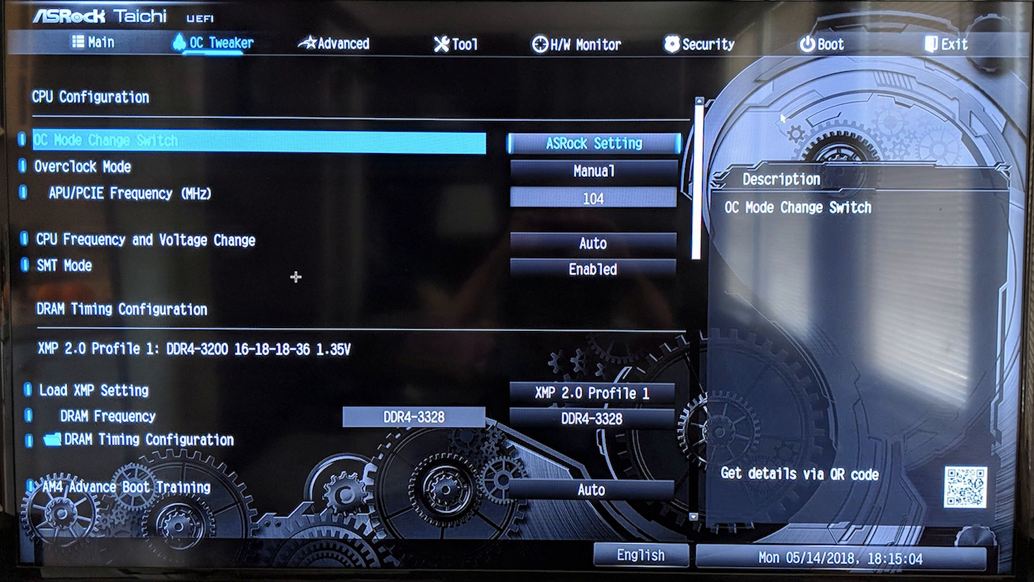
mouse_move(582, 219)
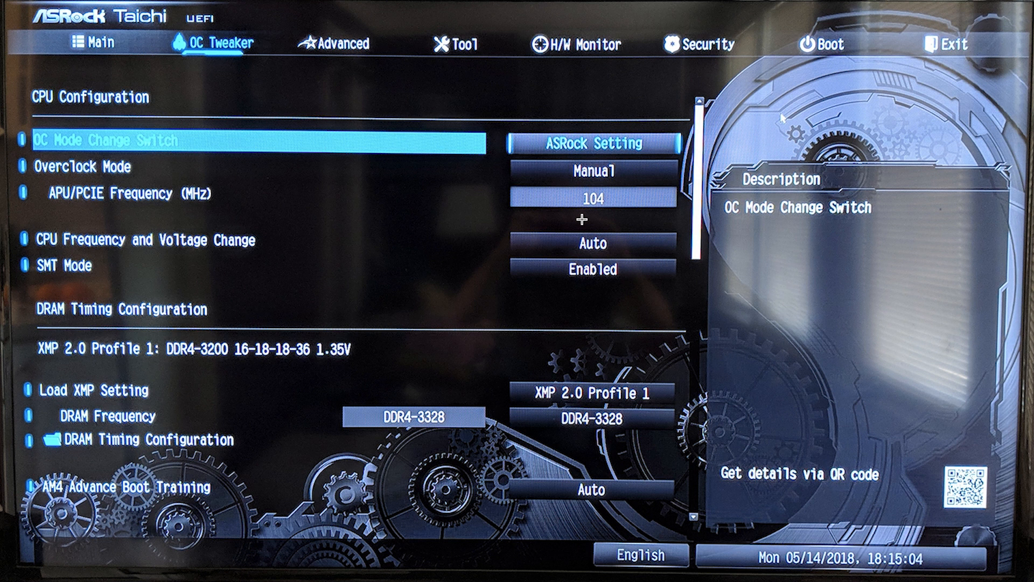
mouse_move(615, 451)
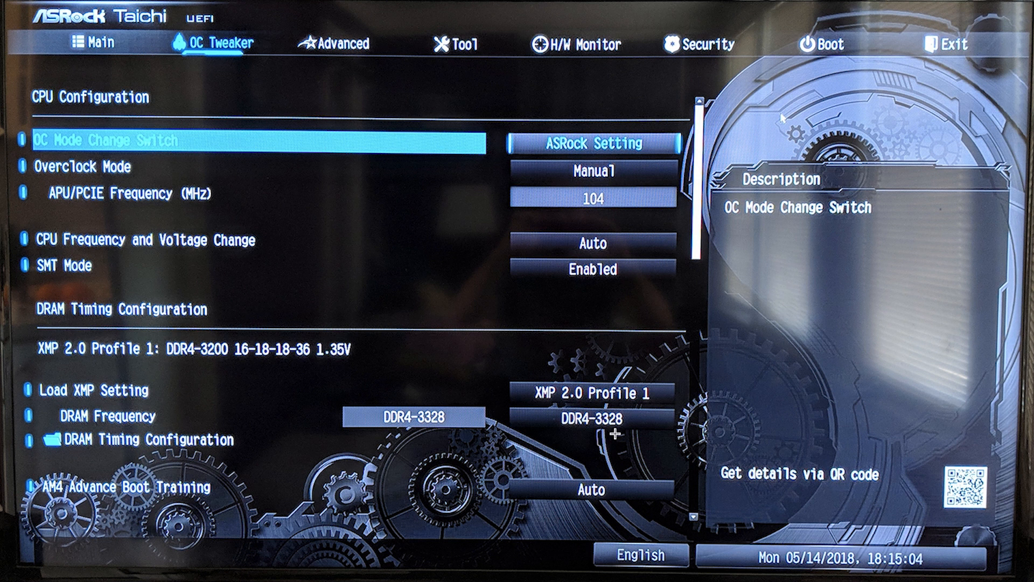
mouse_move(582, 454)
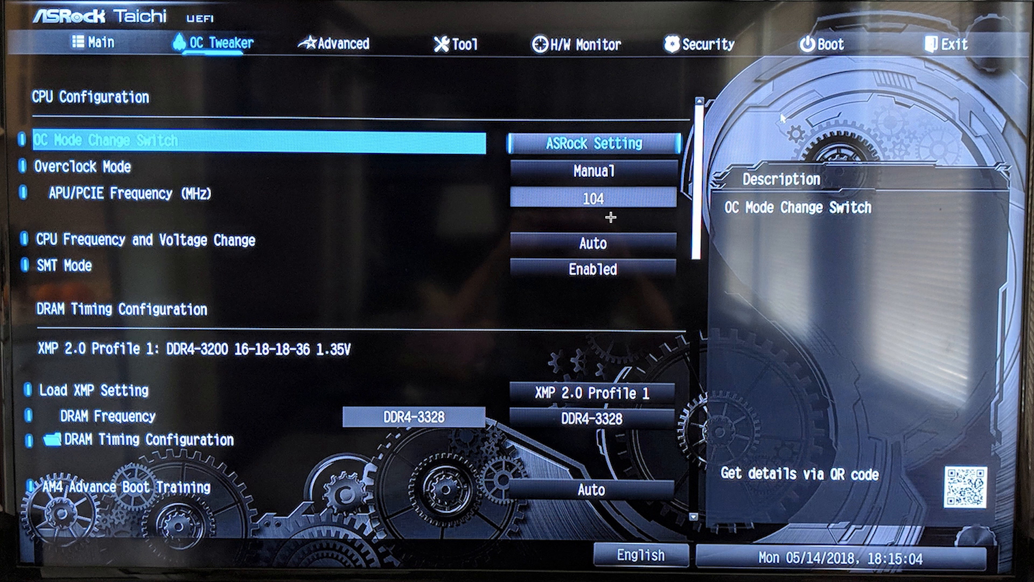
Enter DRAM Timing Configuration showing primary timings such as CAS latency 20.
click(140, 439)
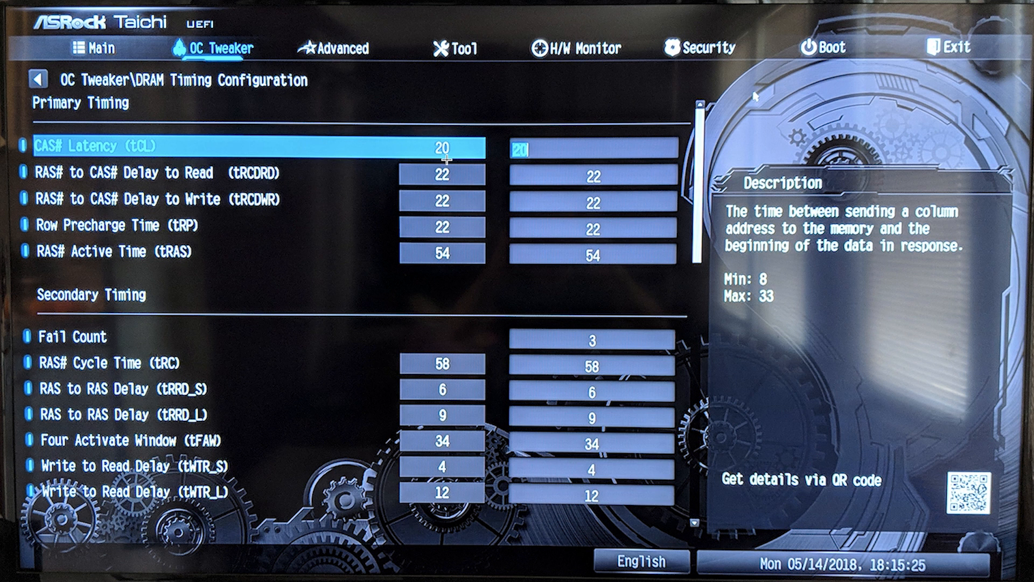
mouse_move(478, 236)
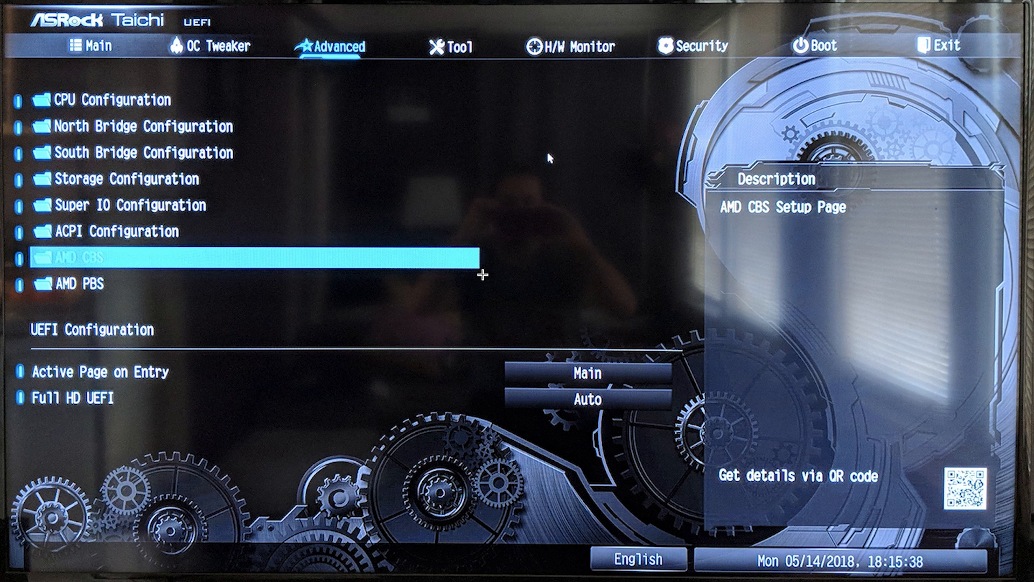
mouse_move(345, 149)
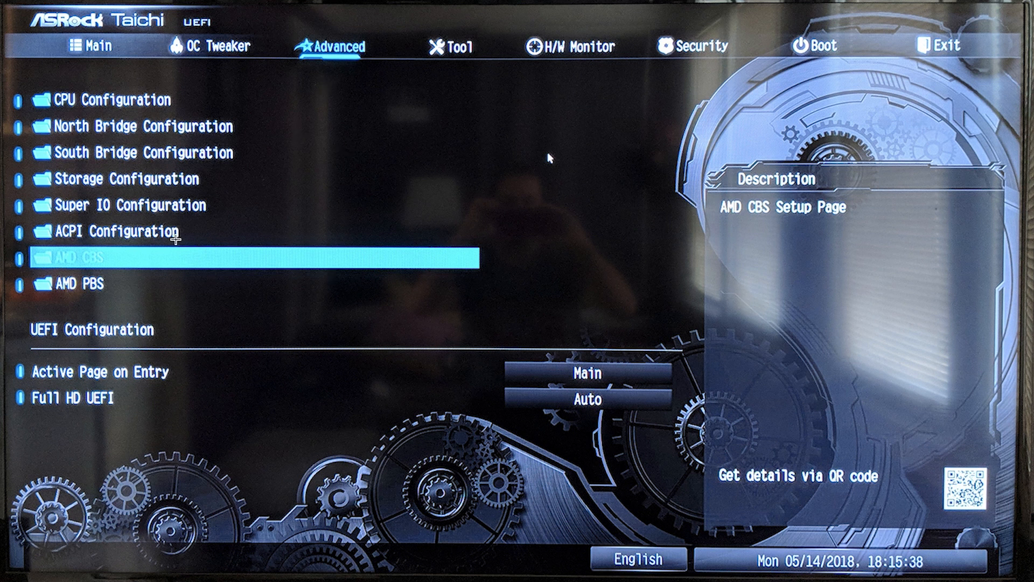
mouse_move(95, 278)
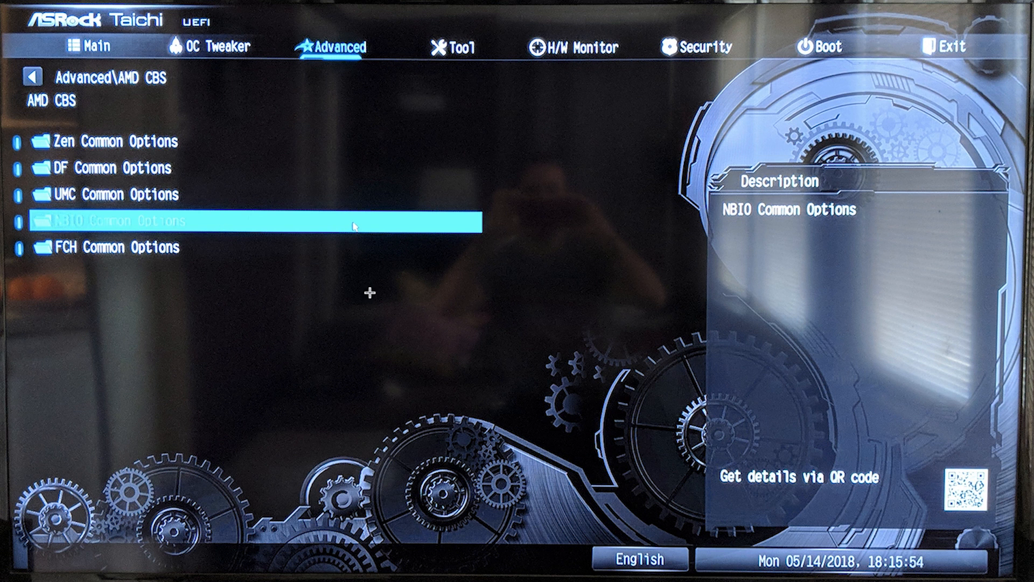
Enter NBIO Common Options with Determinism Slider and cTDP Control on Auto.
click(113, 220)
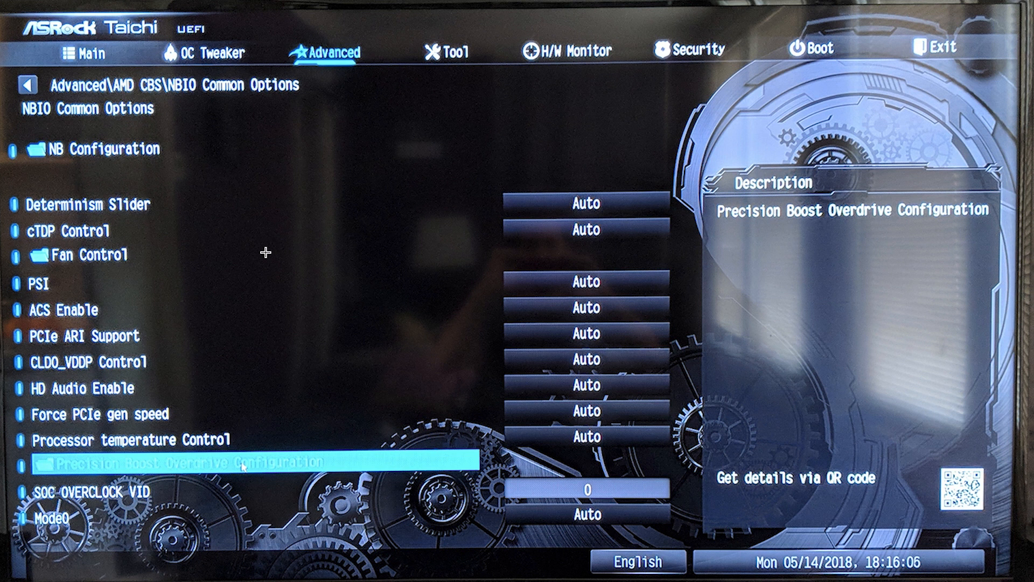
mouse_move(101, 325)
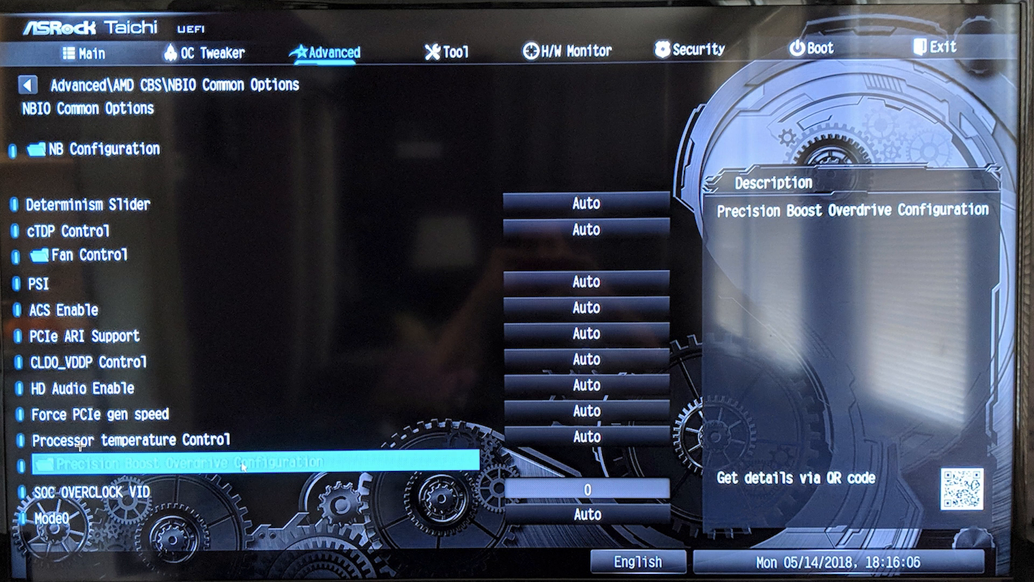
mouse_move(347, 491)
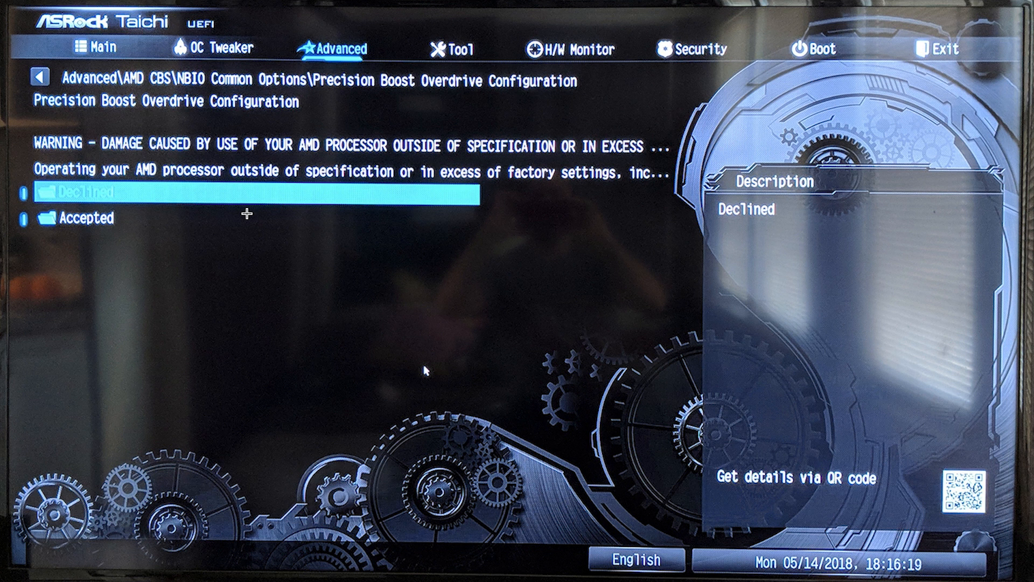
mouse_move(383, 246)
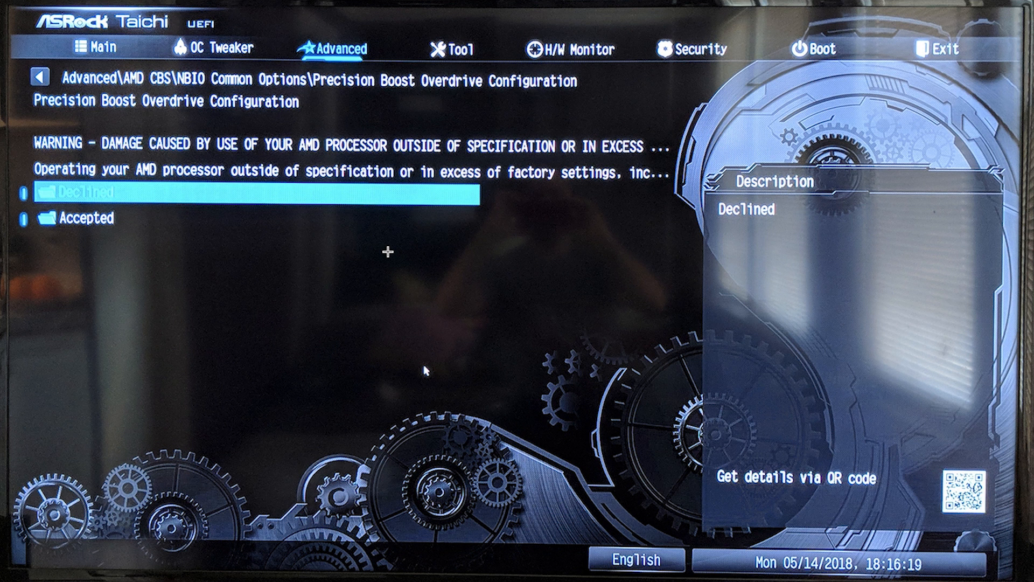
mouse_move(319, 125)
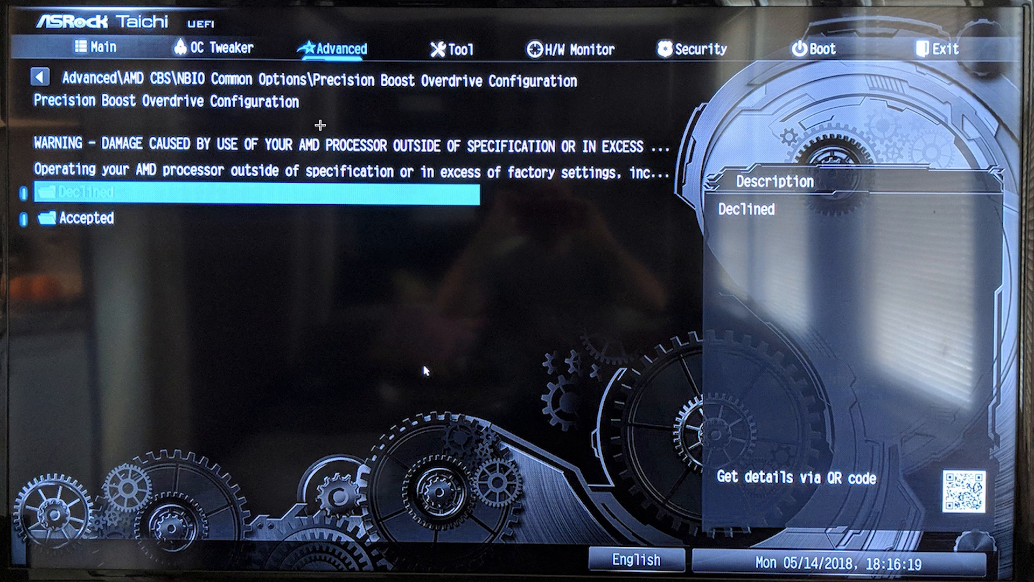
mouse_move(593, 162)
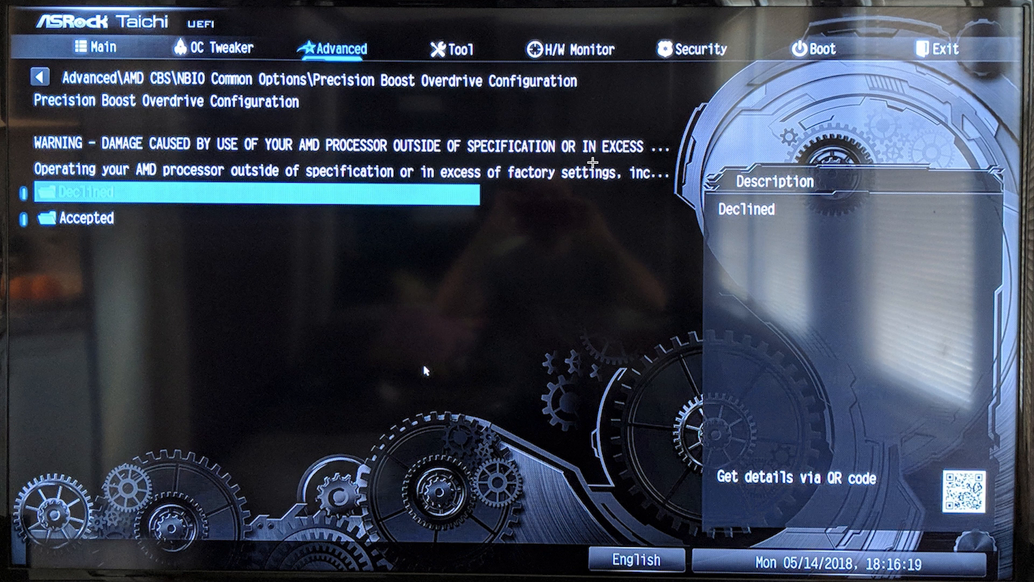
mouse_move(449, 274)
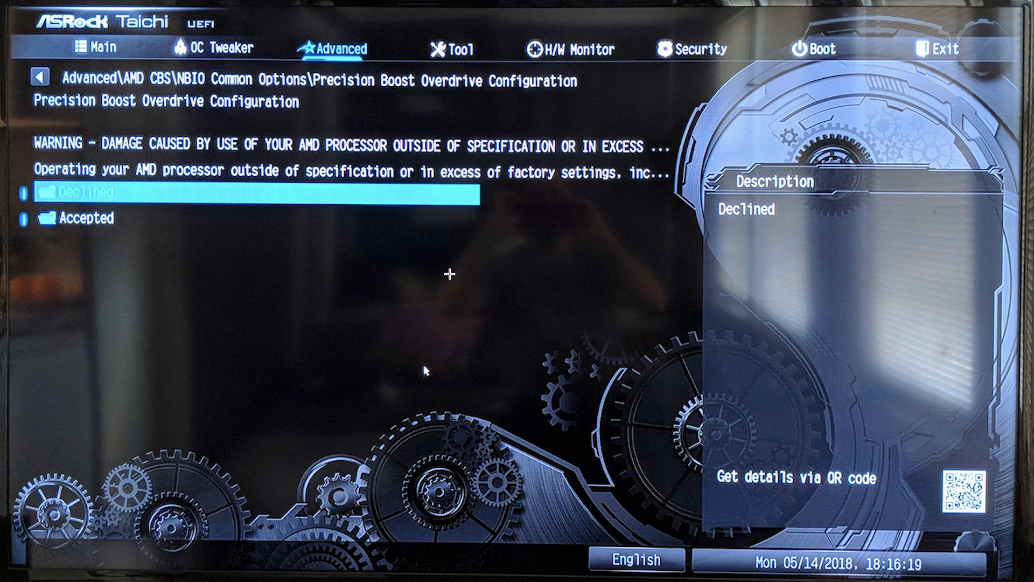
mouse_move(528, 235)
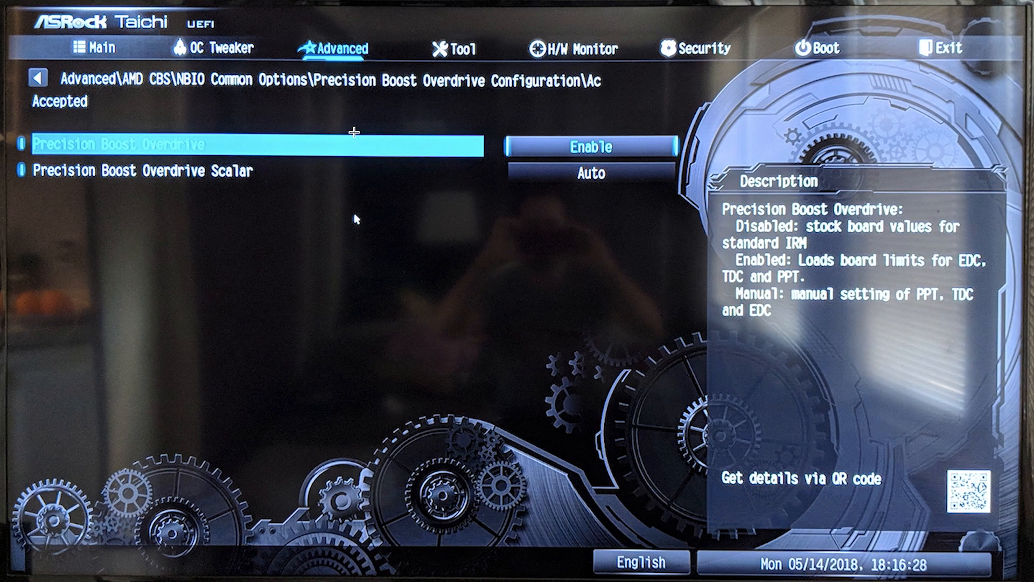
mouse_move(607, 164)
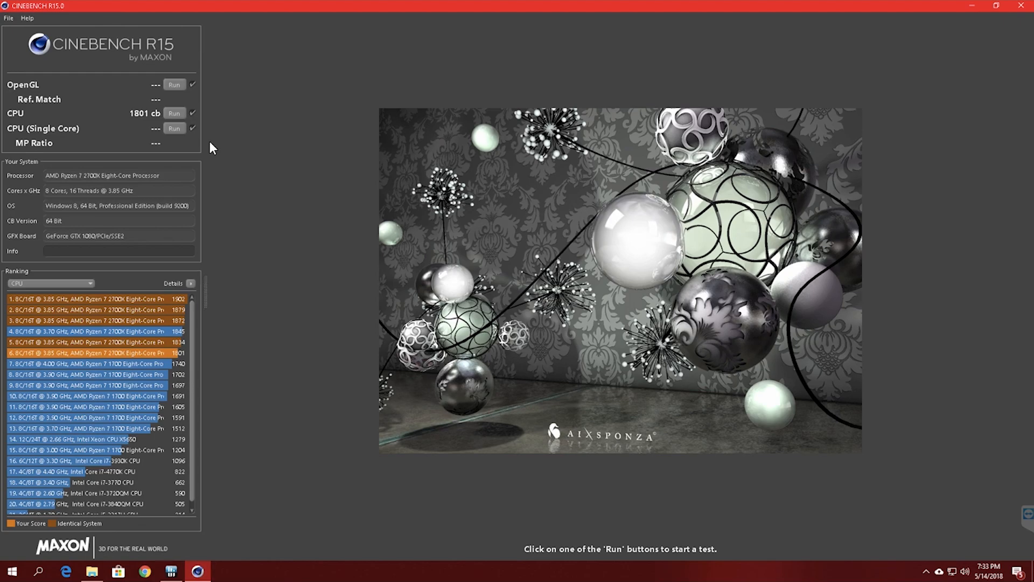
Run the multi-core CPU test to 1846 cb, briefly checking HWiNFO64 sensors and minimizing them.
click(175, 113)
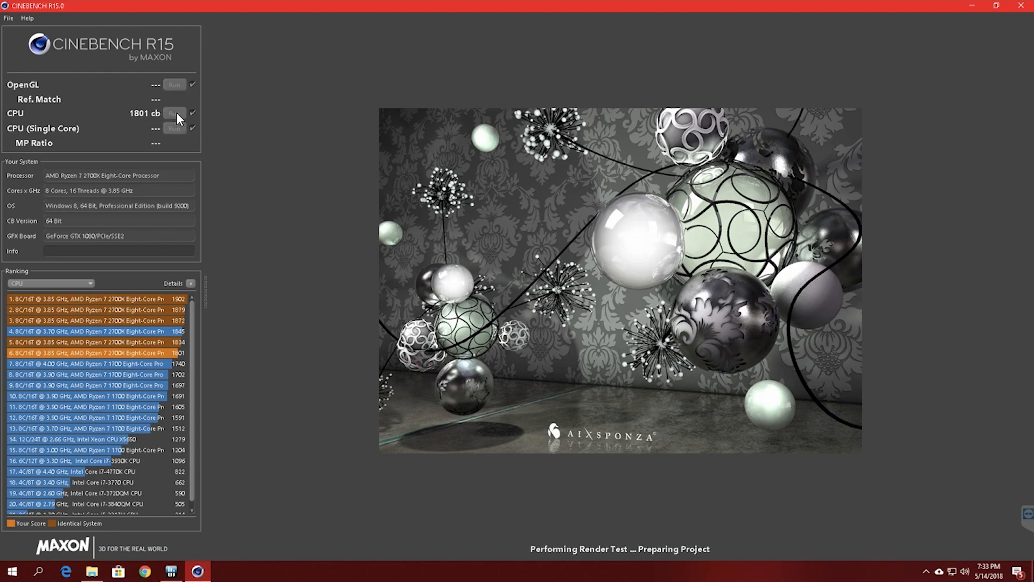
click(175, 114)
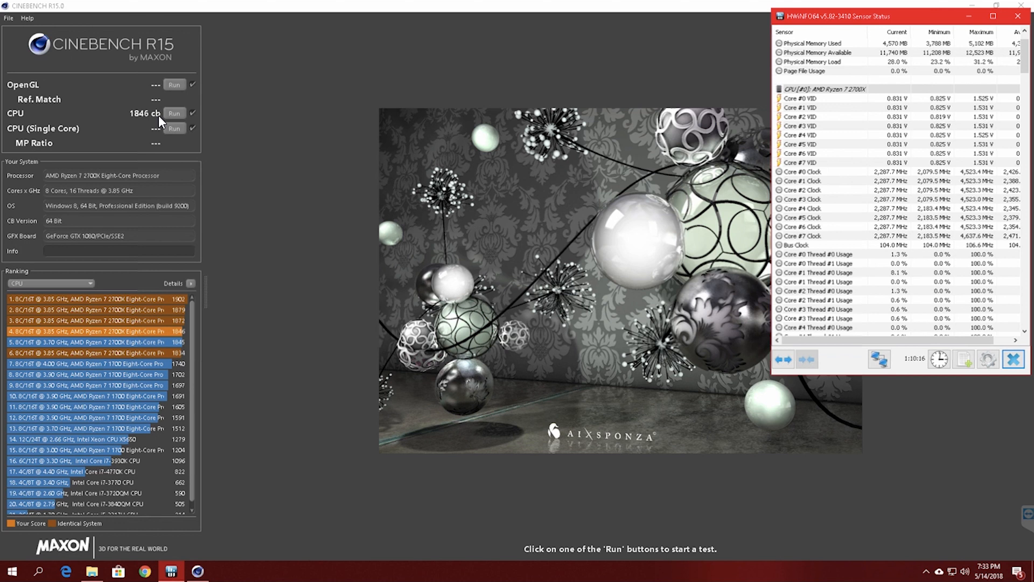
click(926, 569)
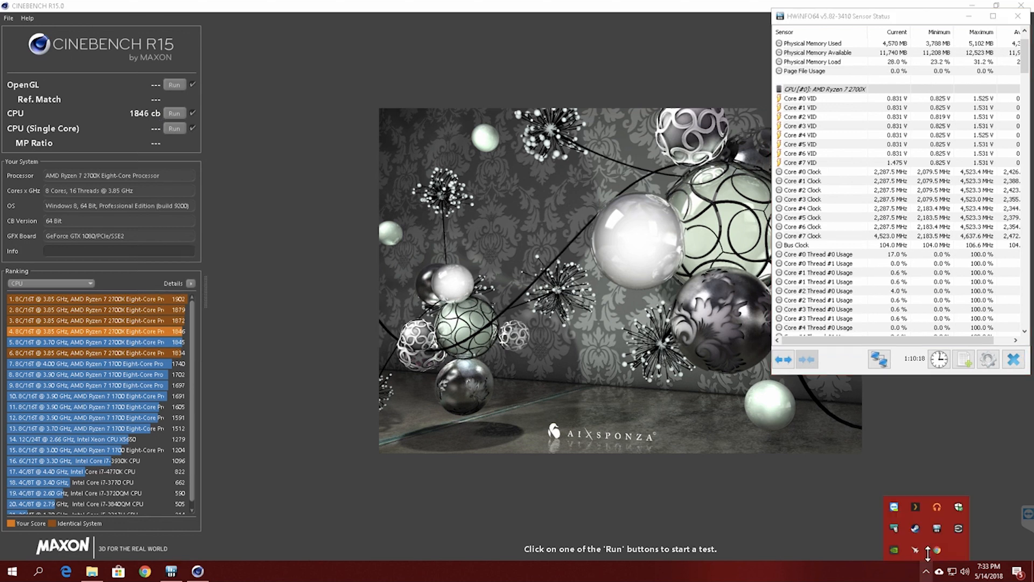
click(1019, 7)
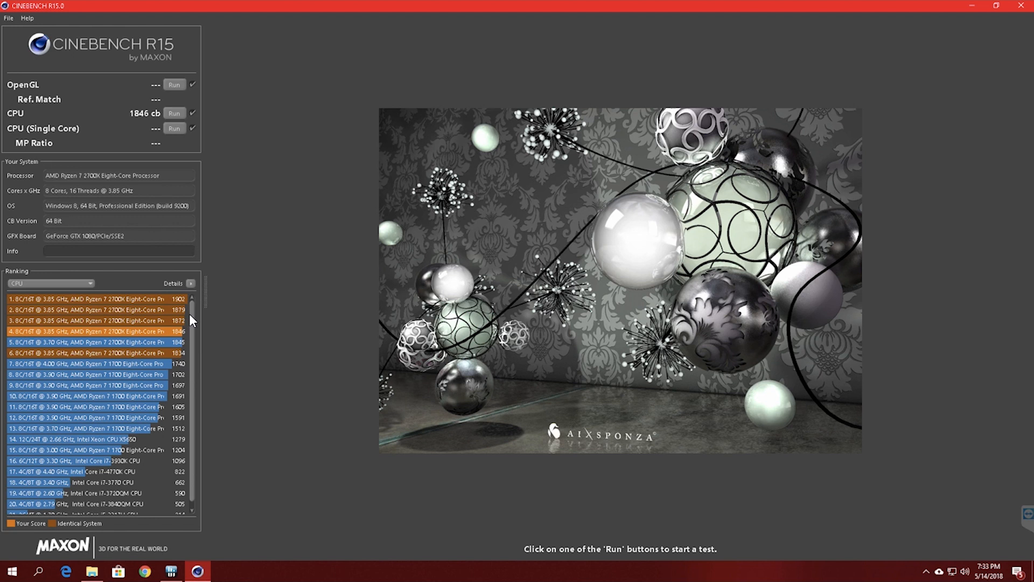
mouse_move(201, 323)
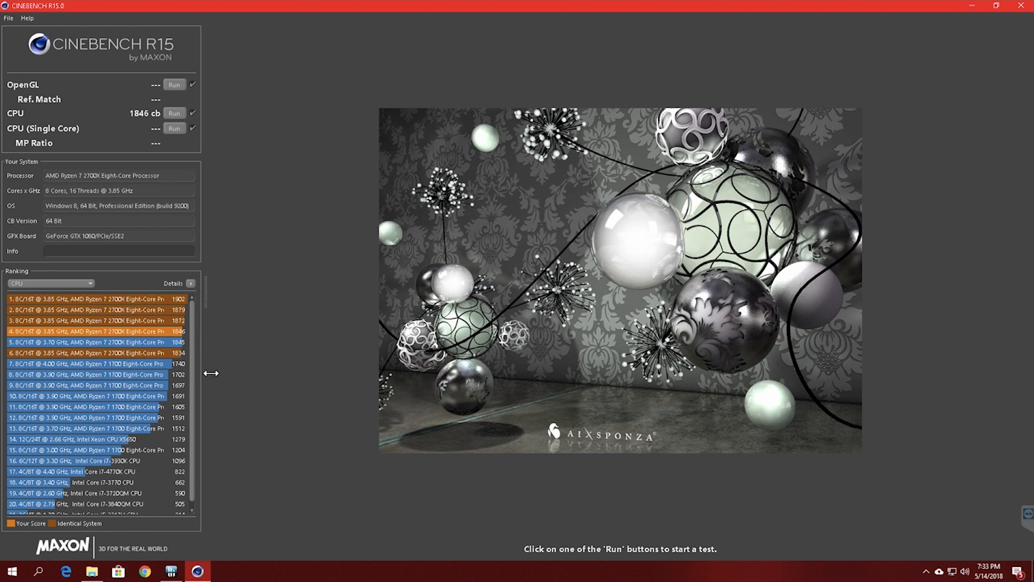
Bring HWiNFO64 back beside the 1846 cb result, showing core voltages up to 1.531 V.
click(172, 572)
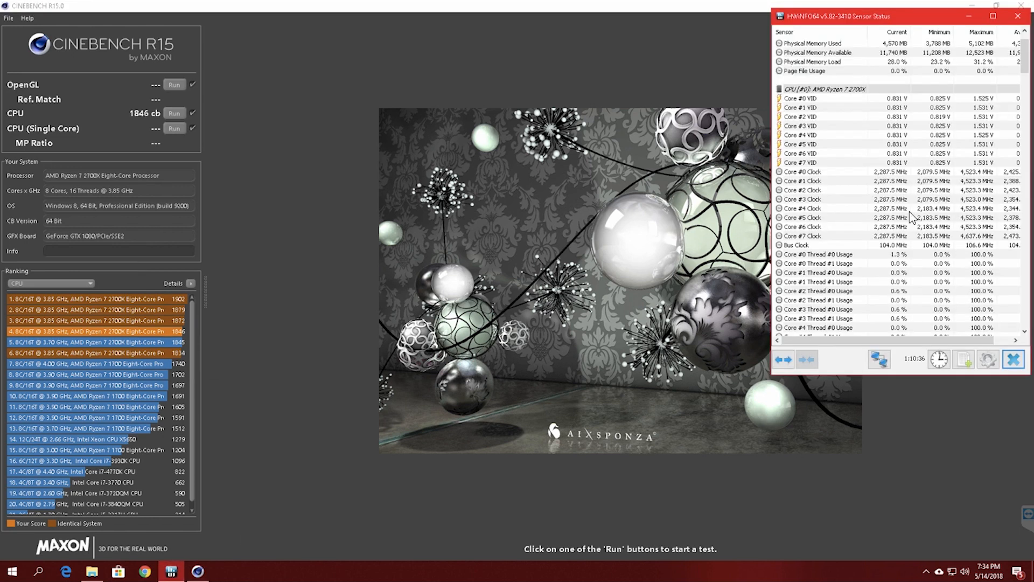
mouse_move(631, 200)
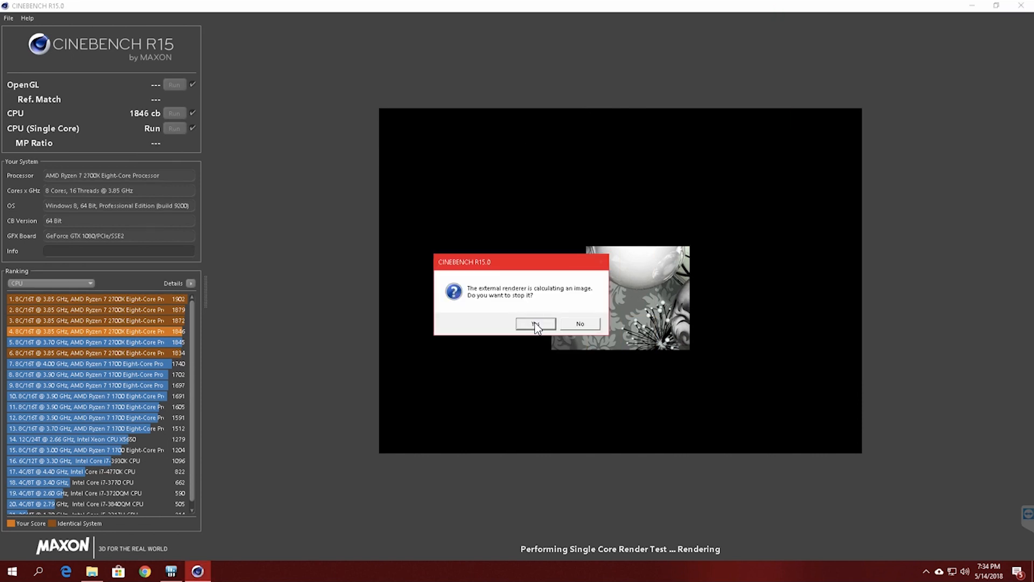
Confirm stopping the render, then scroll HWiNFO64 sensors through memory timings, CPU temperatures and package power near 123.5 W.
click(536, 323)
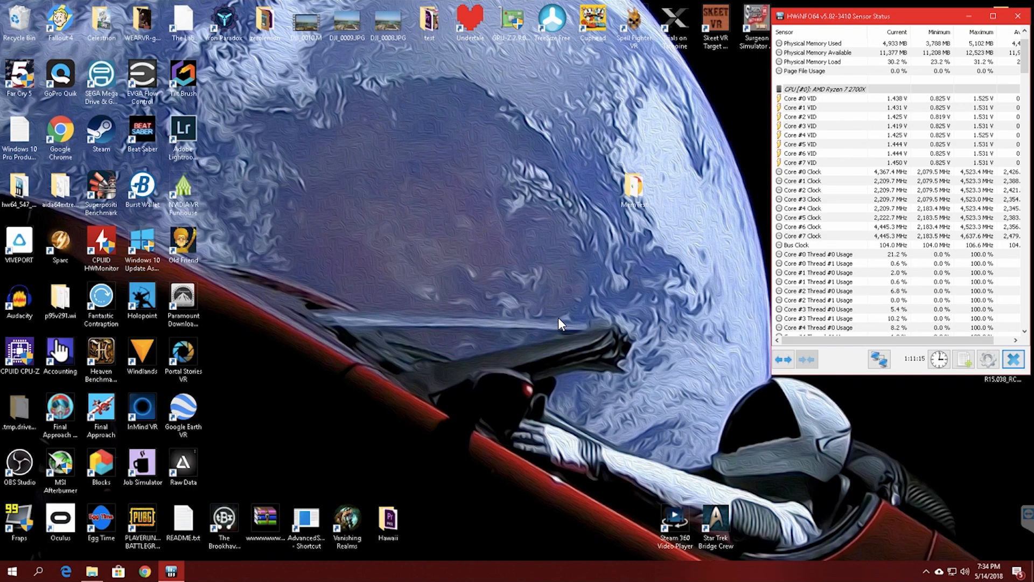
mouse_move(506, 360)
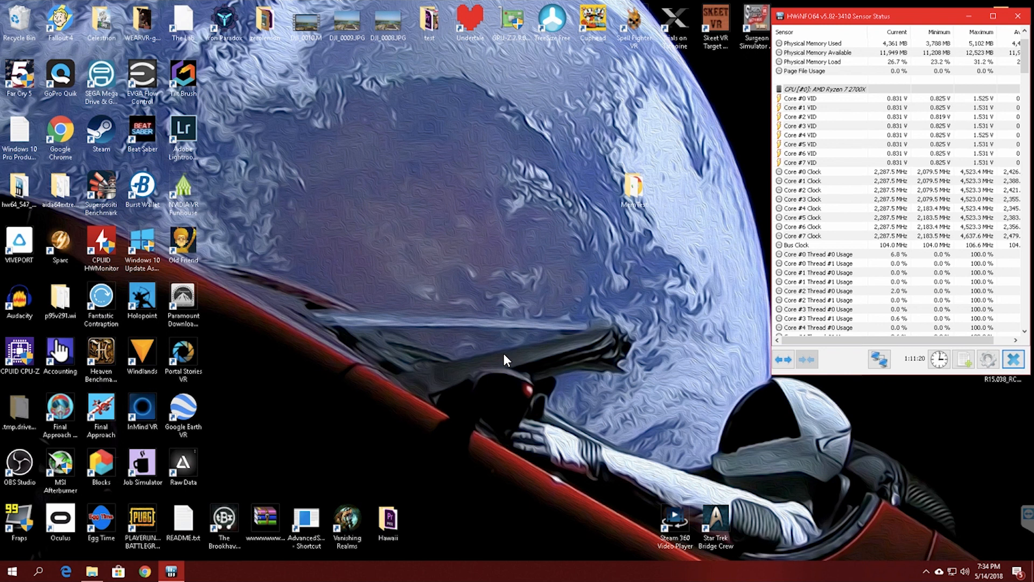
mouse_move(883, 246)
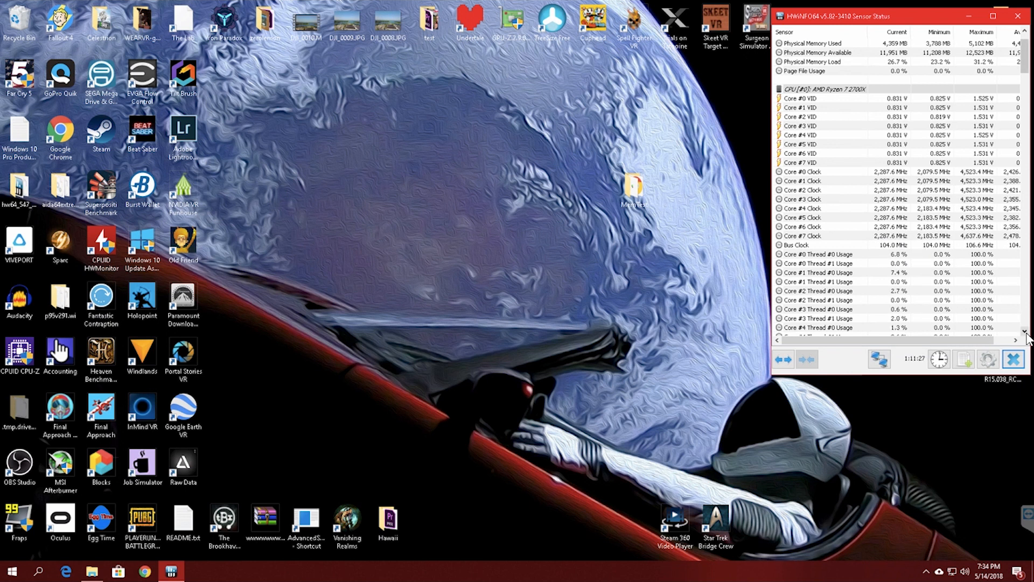
scroll(down, 3)
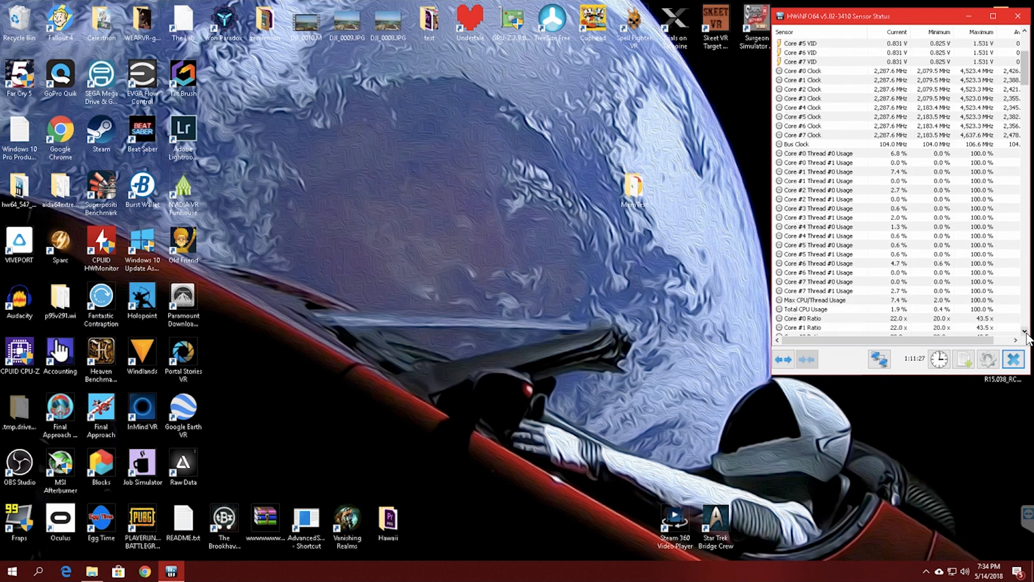
scroll(down, 3)
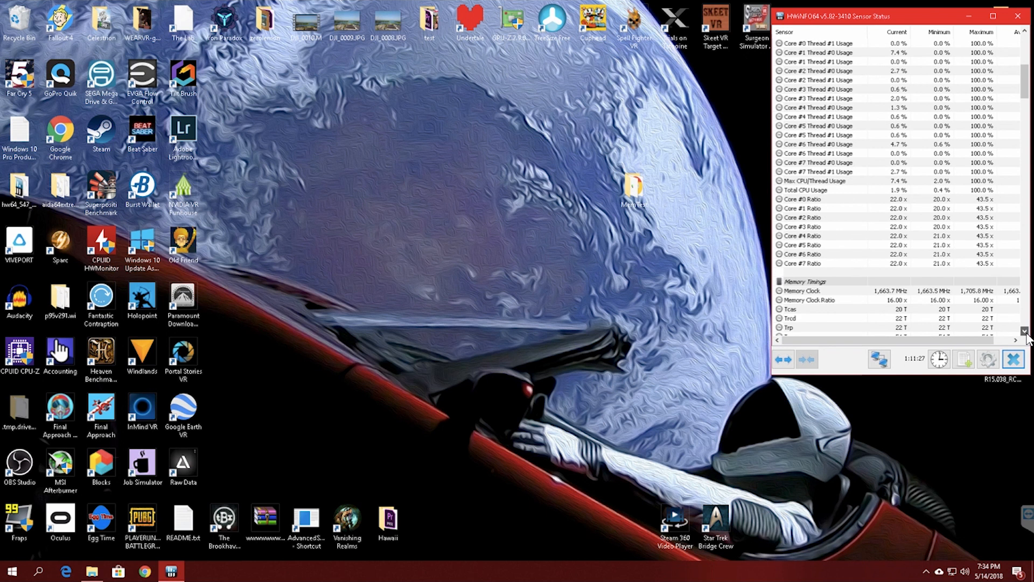
scroll(down, 3)
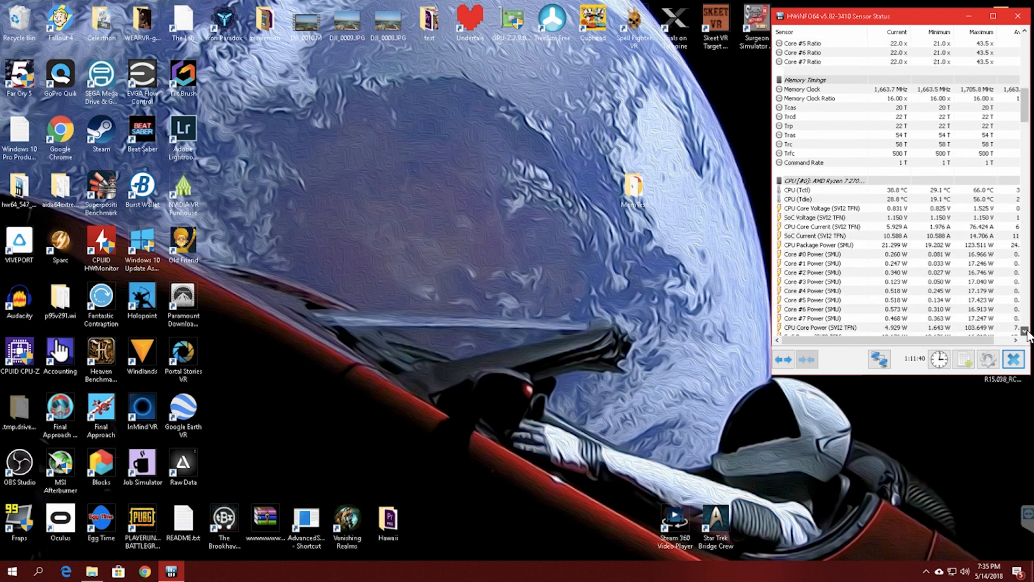
scroll(down, 3)
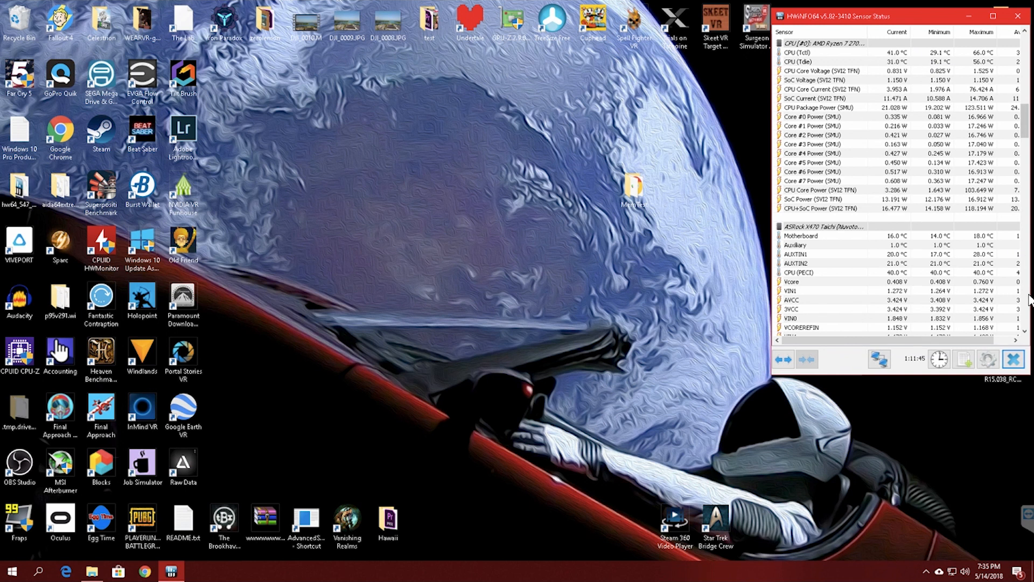
scroll(down, 3)
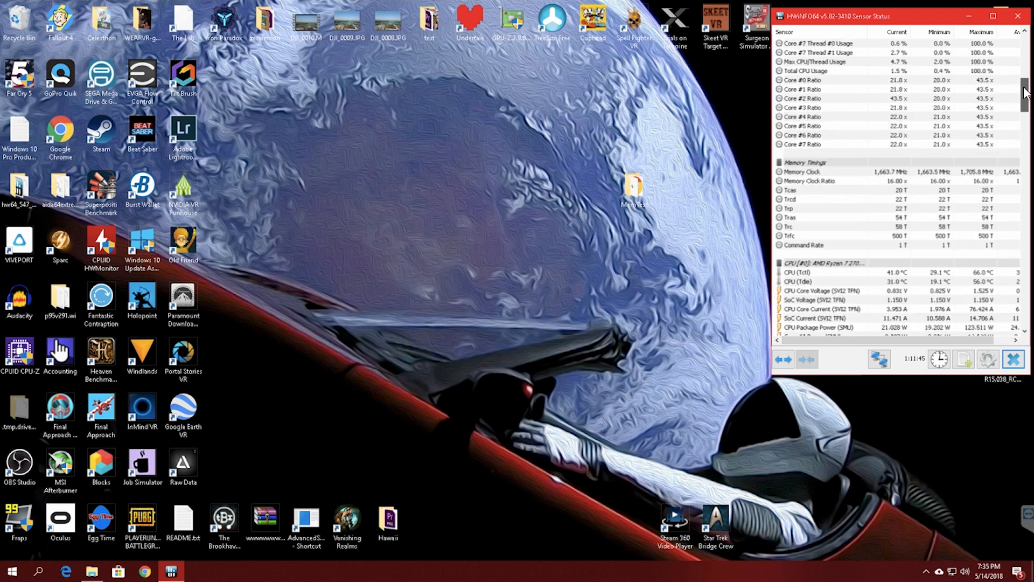
scroll(down, 3)
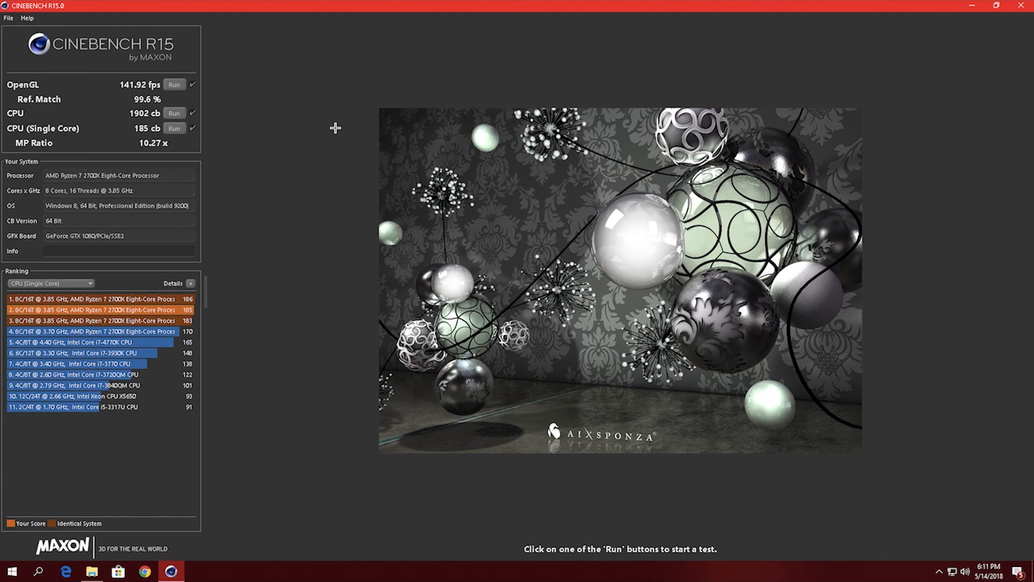
mouse_move(216, 138)
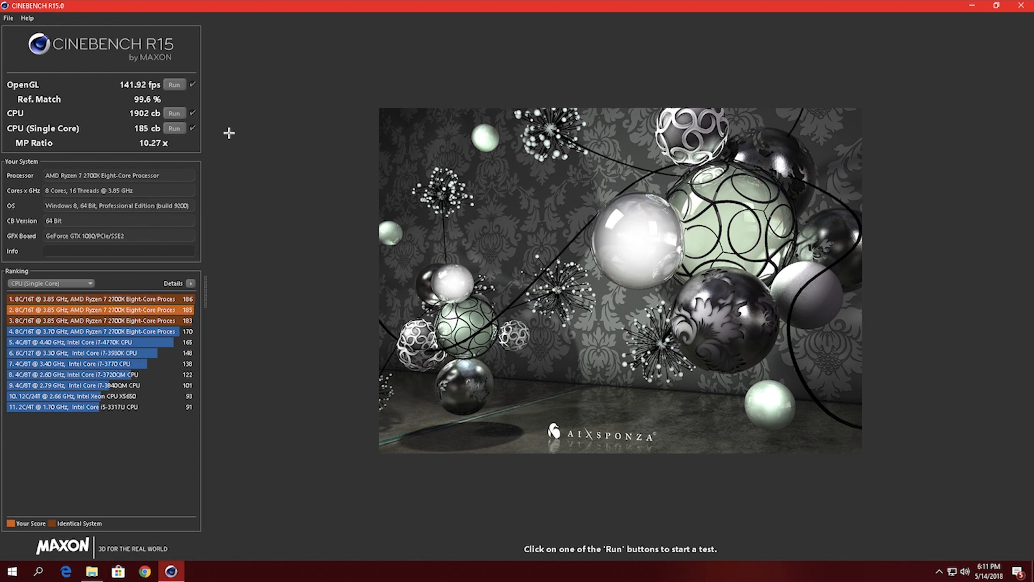
mouse_move(133, 113)
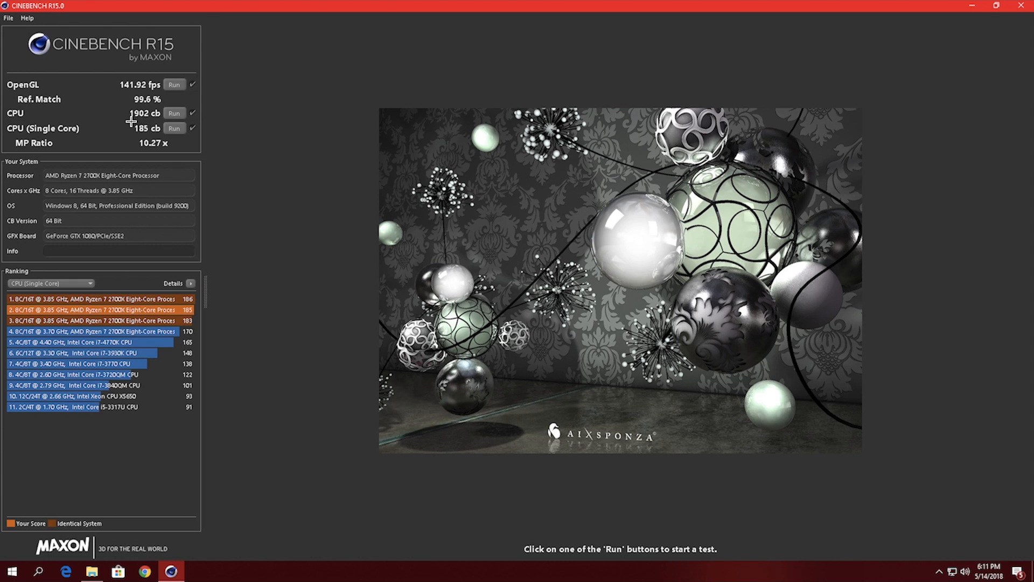
mouse_move(265, 220)
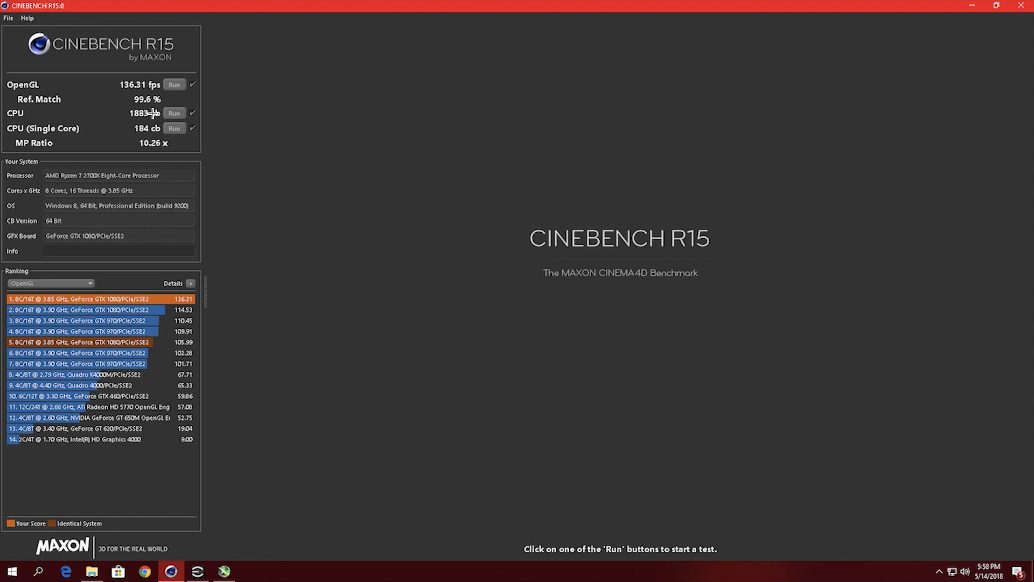
mouse_move(150, 101)
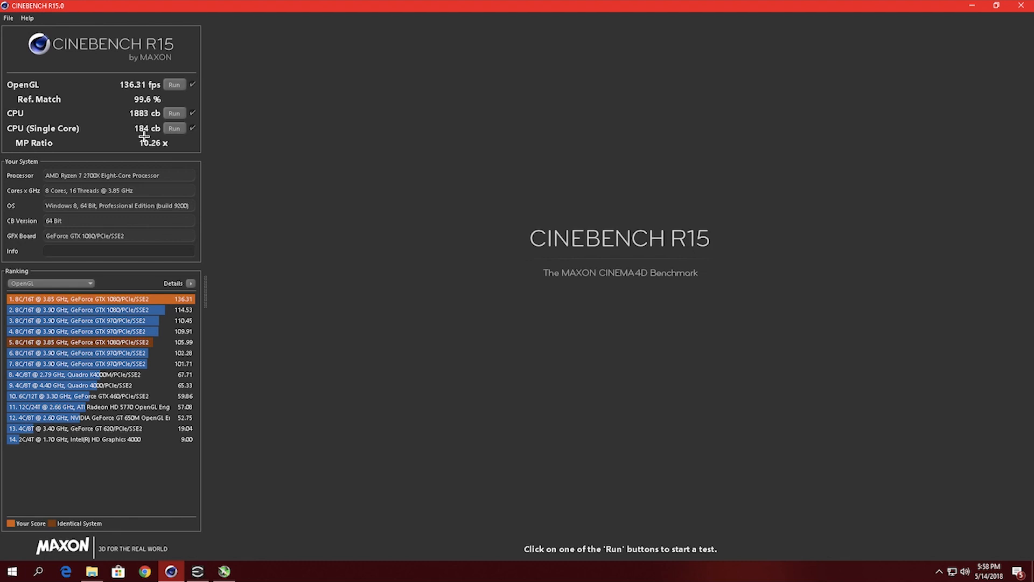
mouse_move(214, 147)
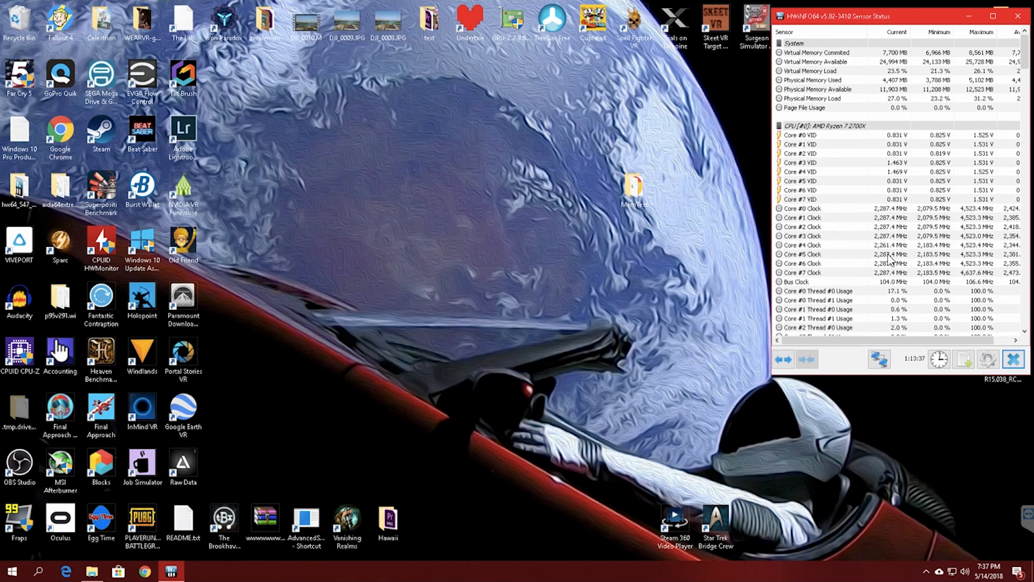
mouse_move(986, 274)
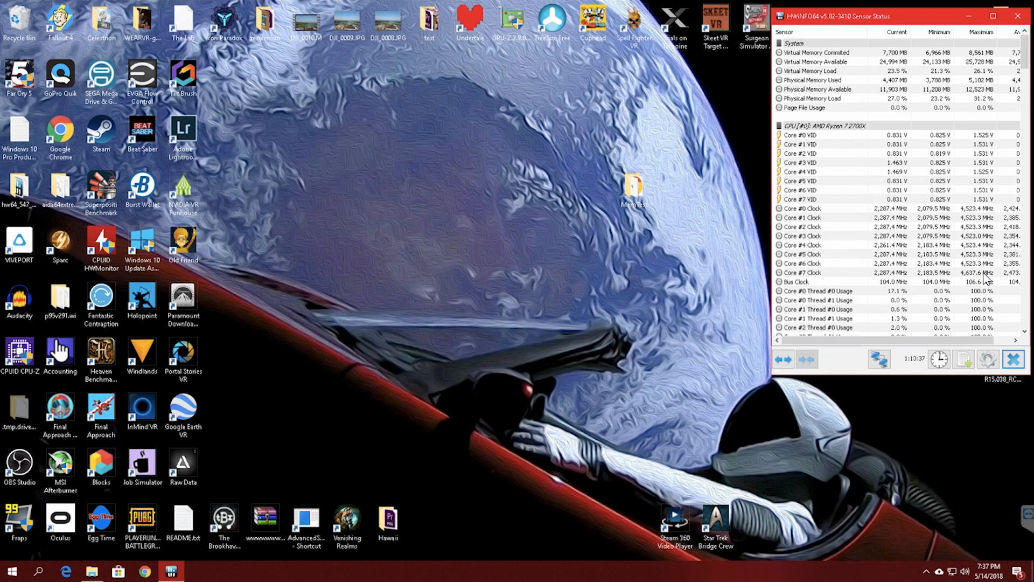